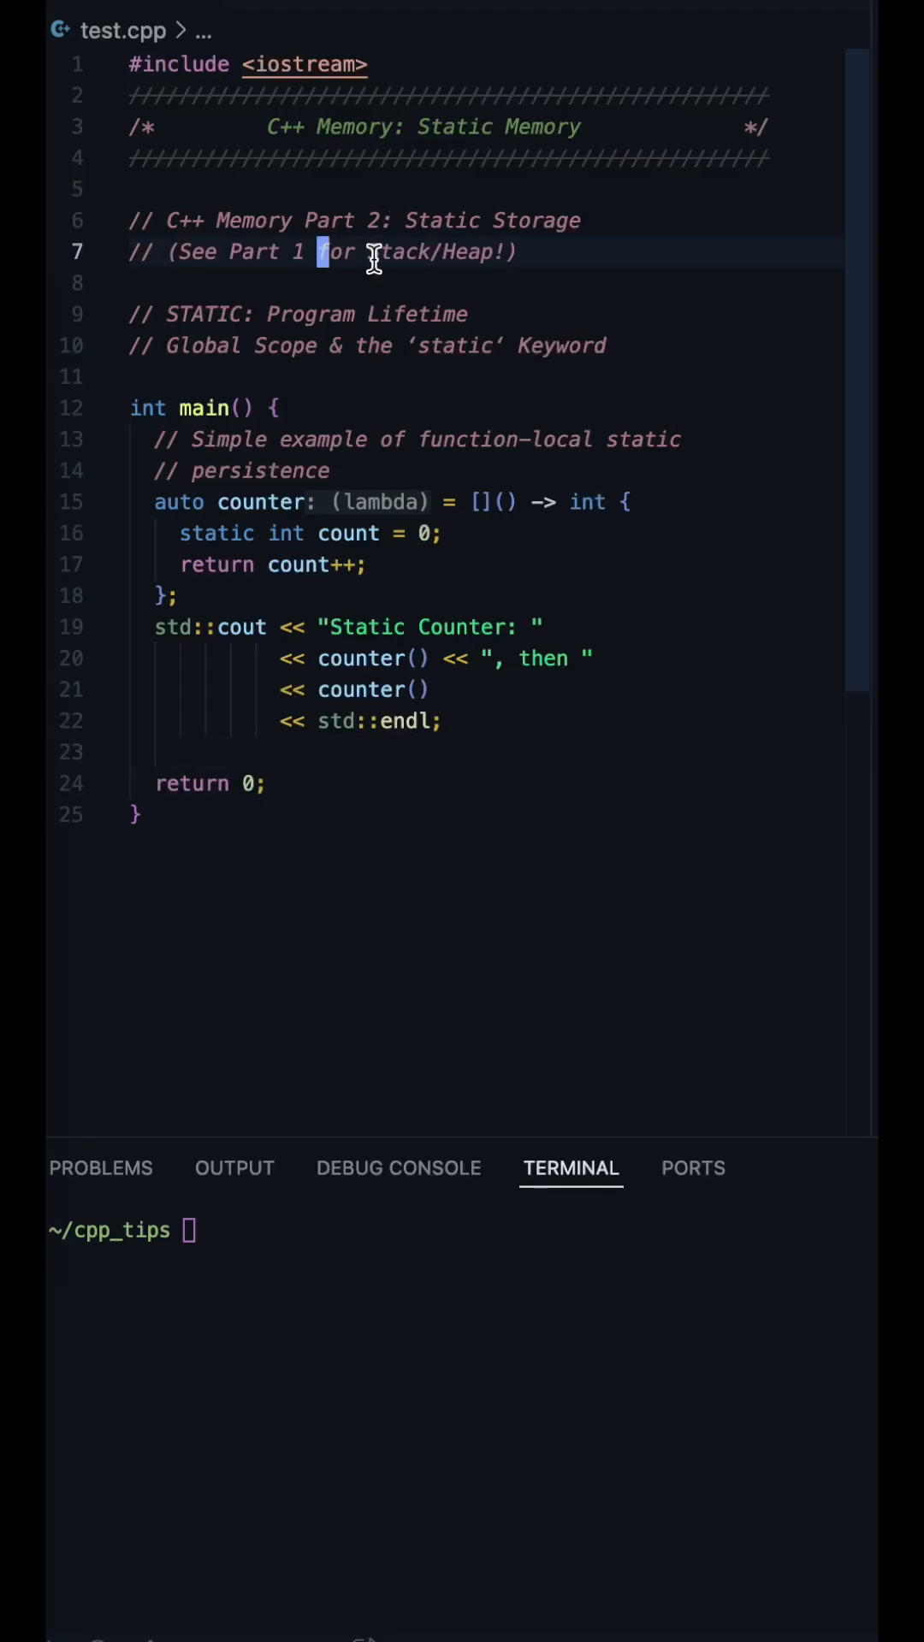
# Build and run the static counter program via make run, printing Static Counter: 0 then 1.
pyautogui.moveTo(322, 252); pyautogui.dragTo(607, 345)
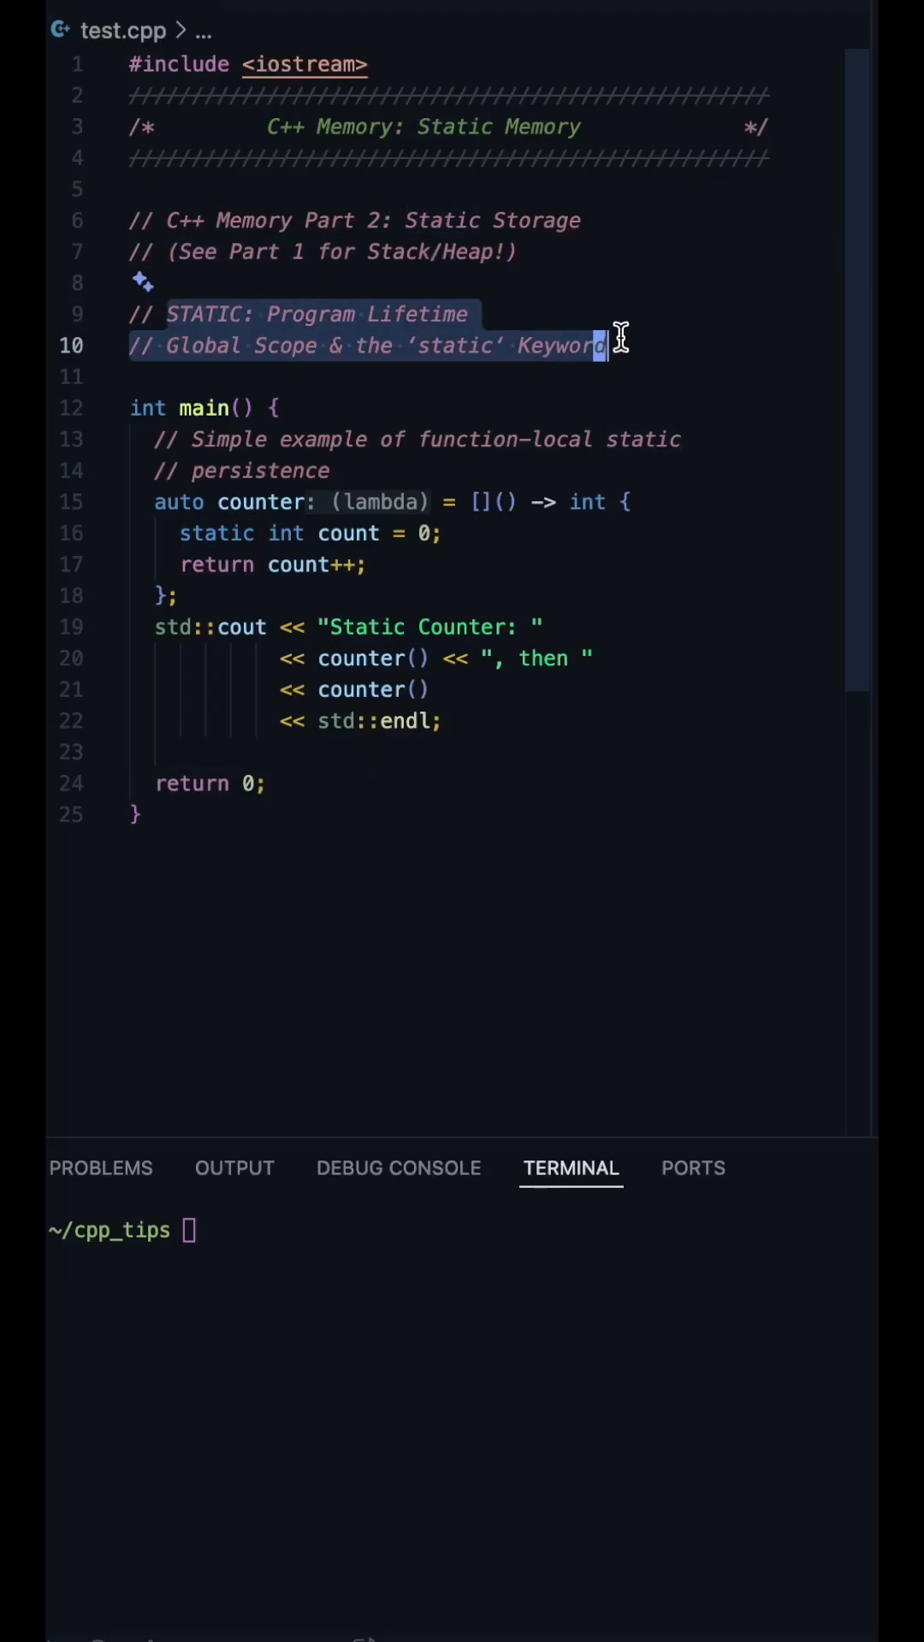
pyautogui.click(597, 345)
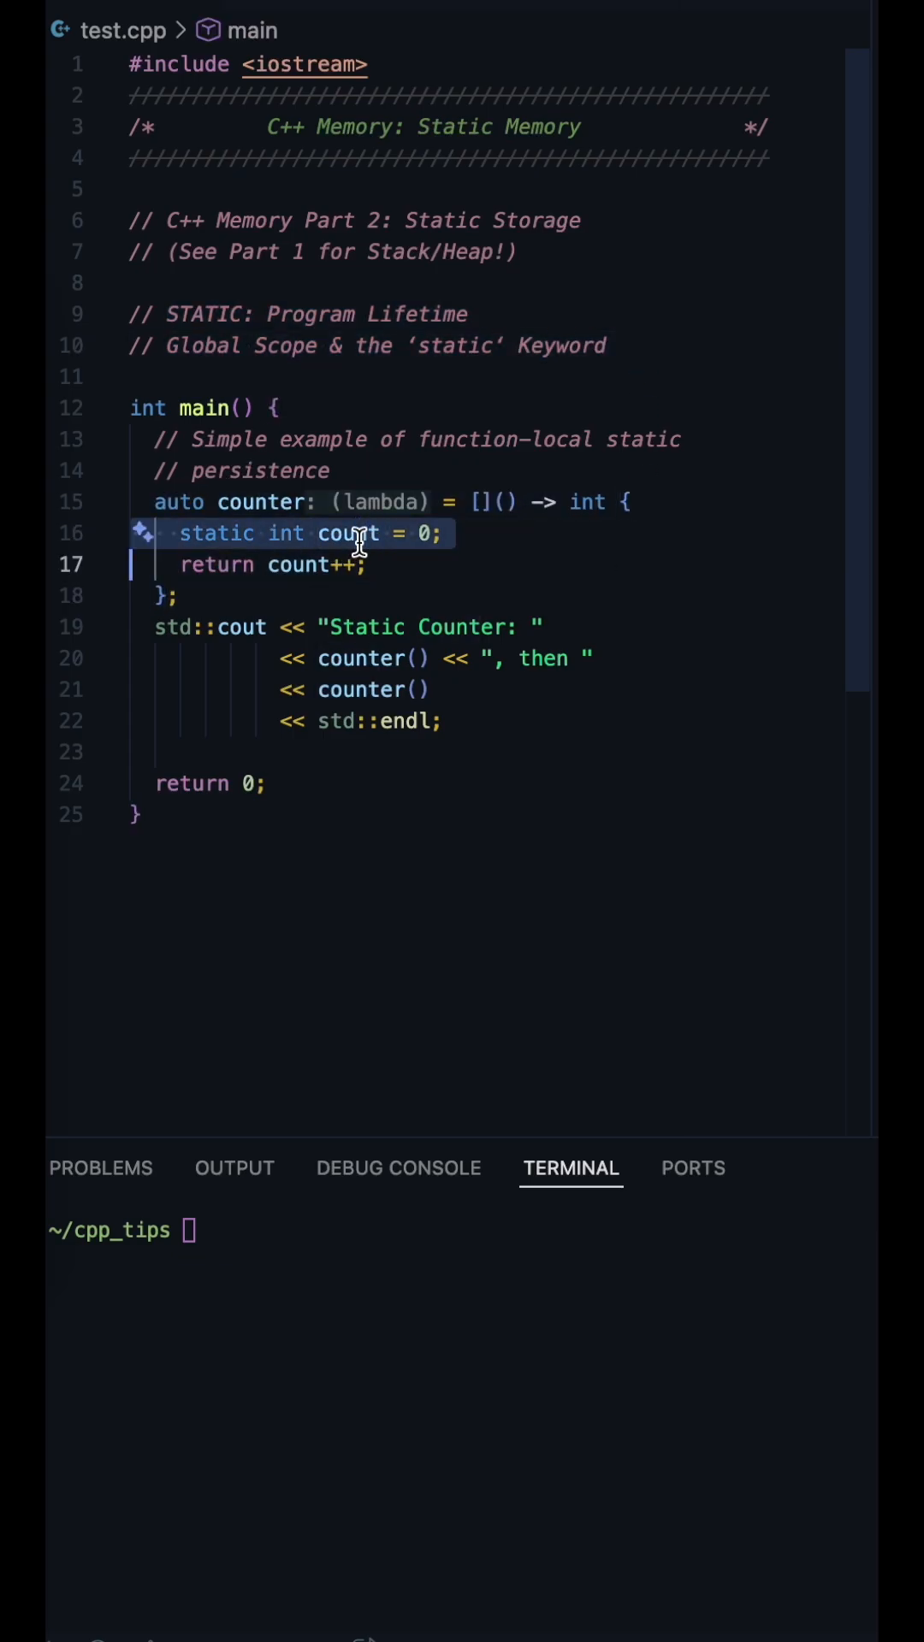
pyautogui.click(325, 689)
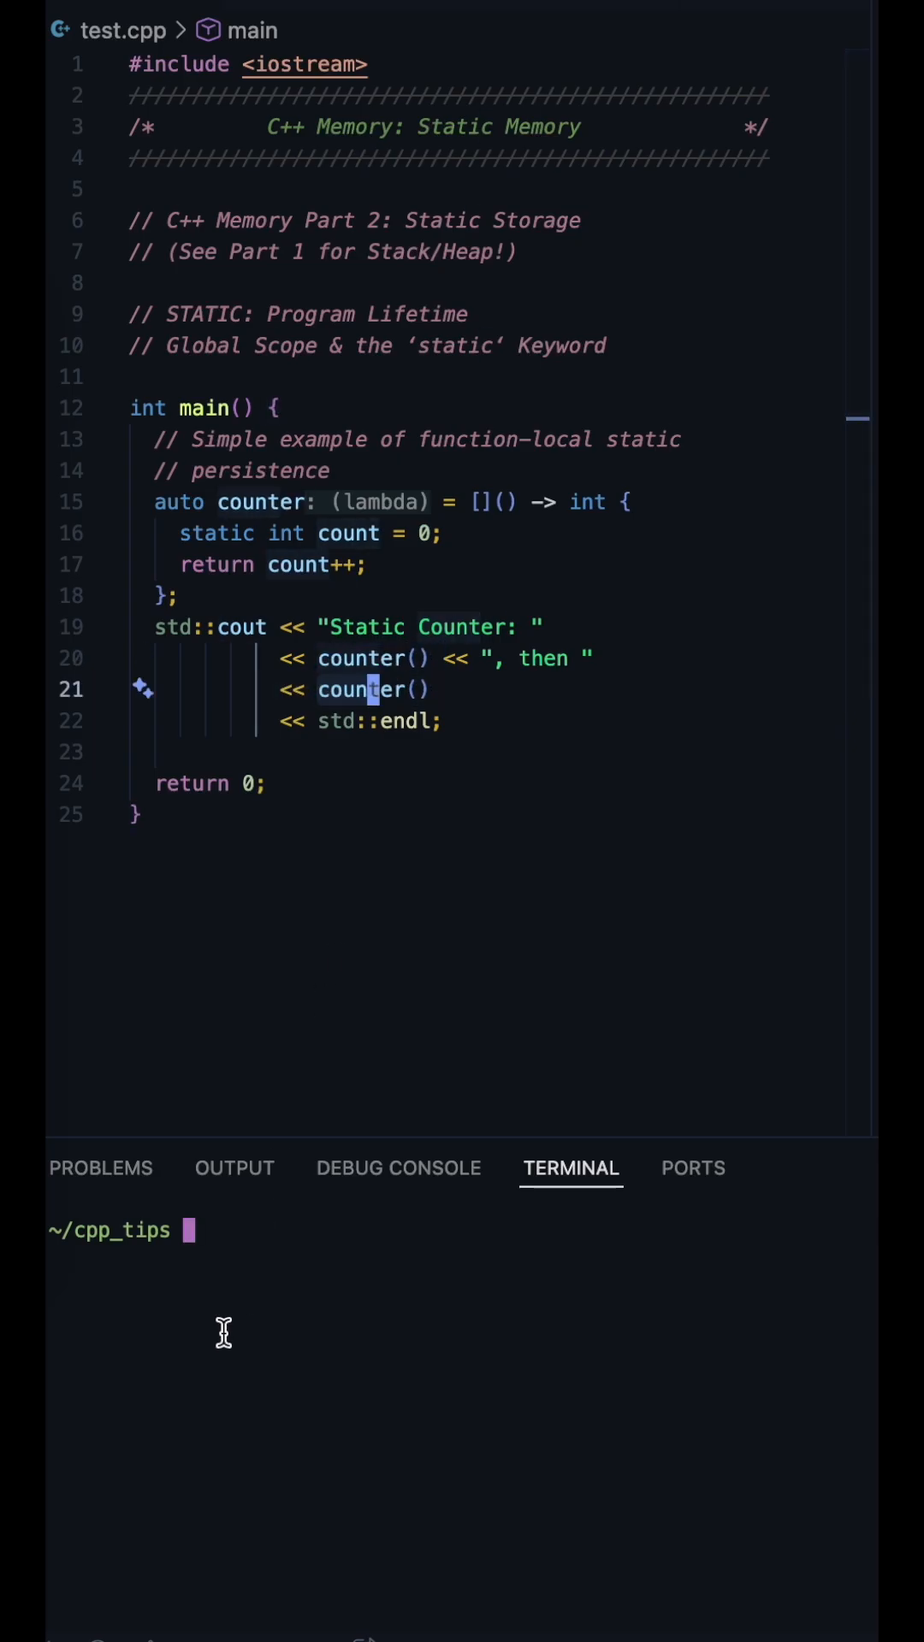
pyautogui.write('make run')
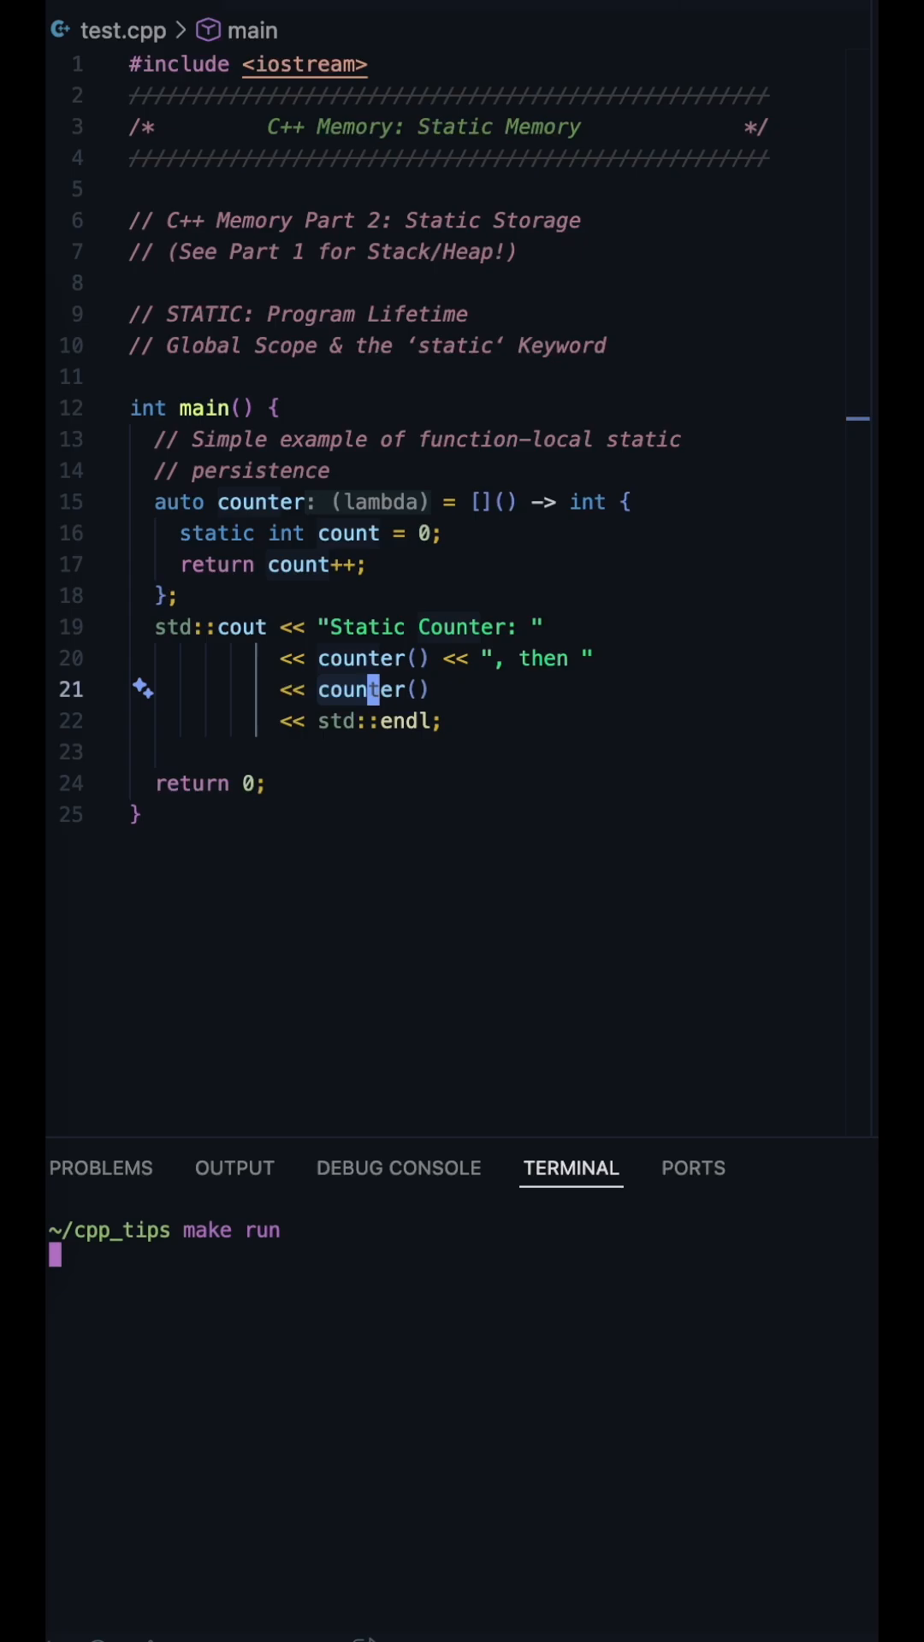
pyautogui.press('Enter')
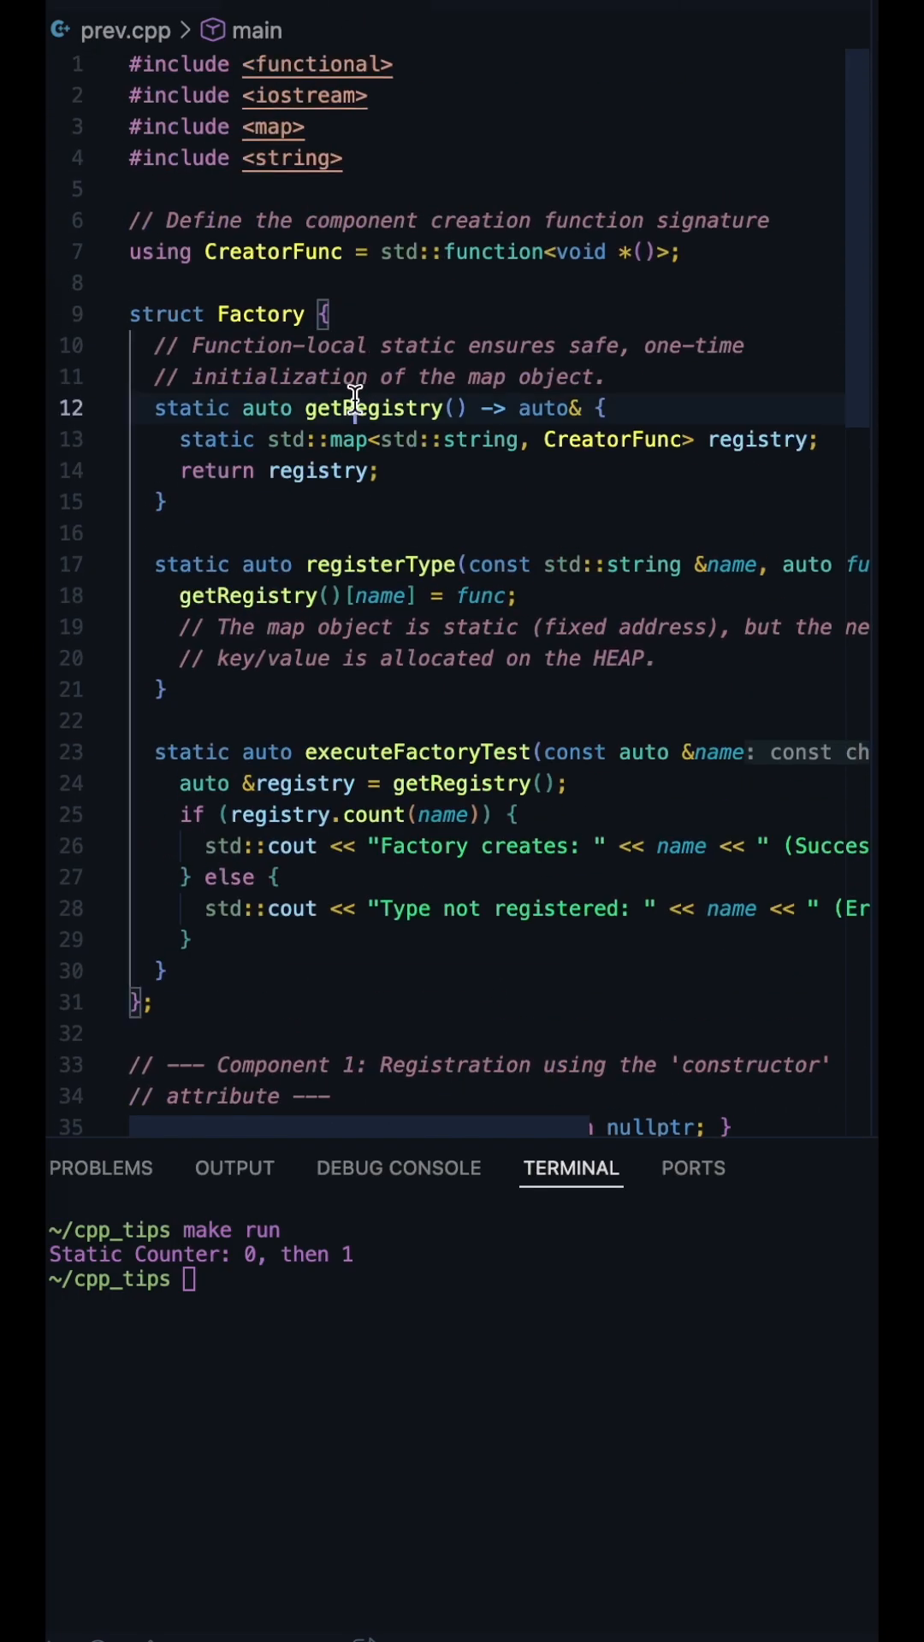
pyautogui.click(432, 439)
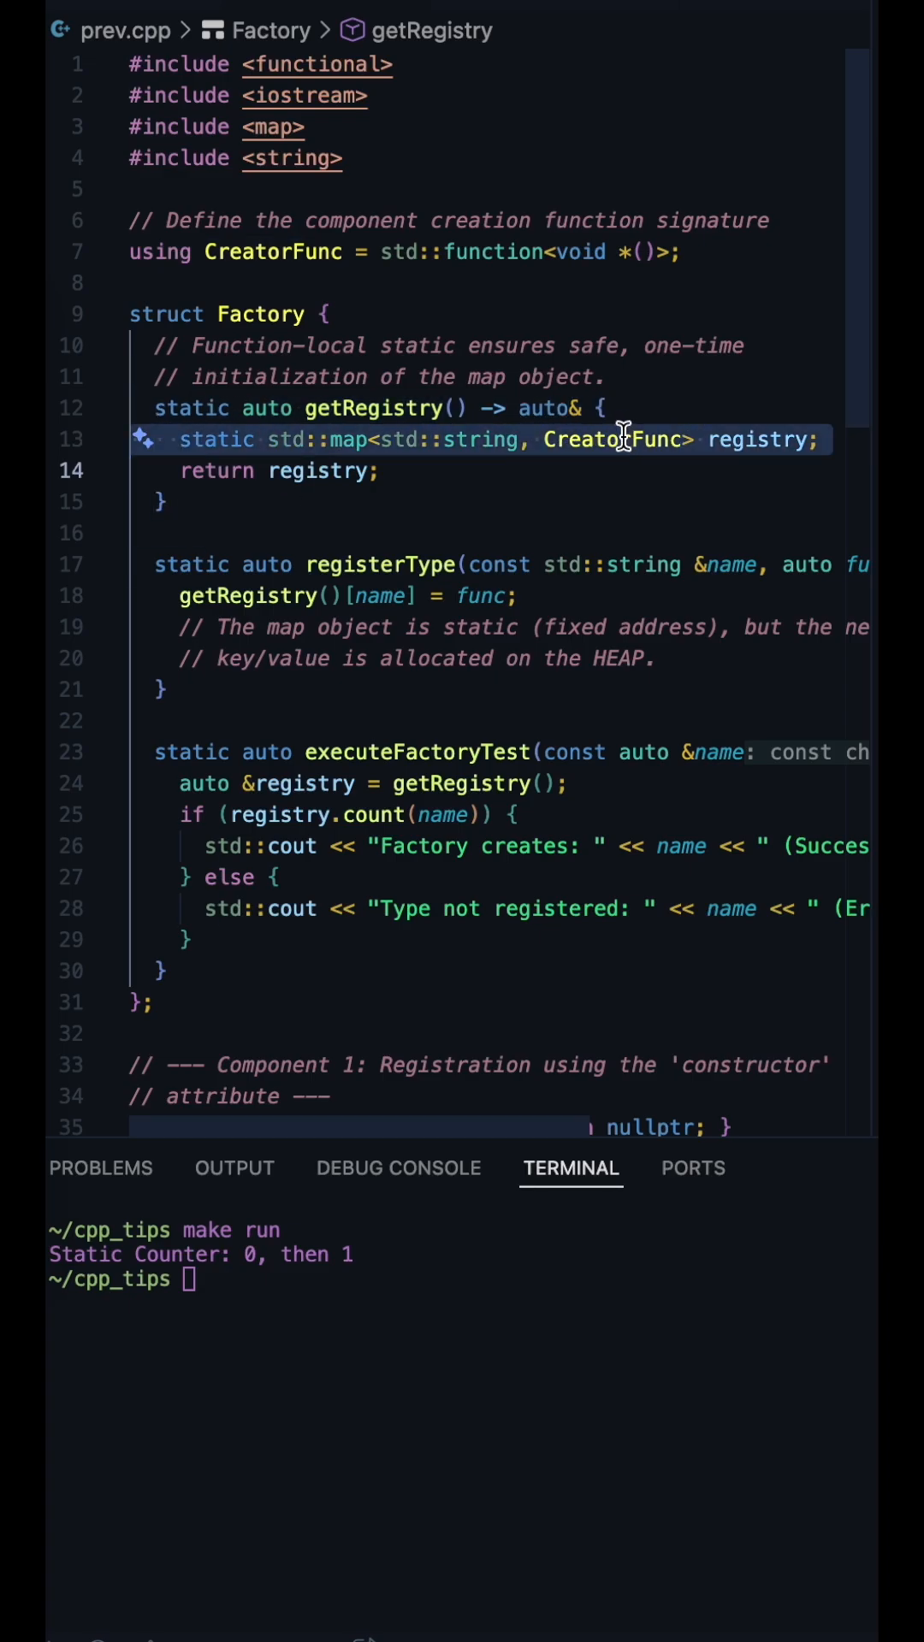
pyautogui.doubleClick(468, 440)
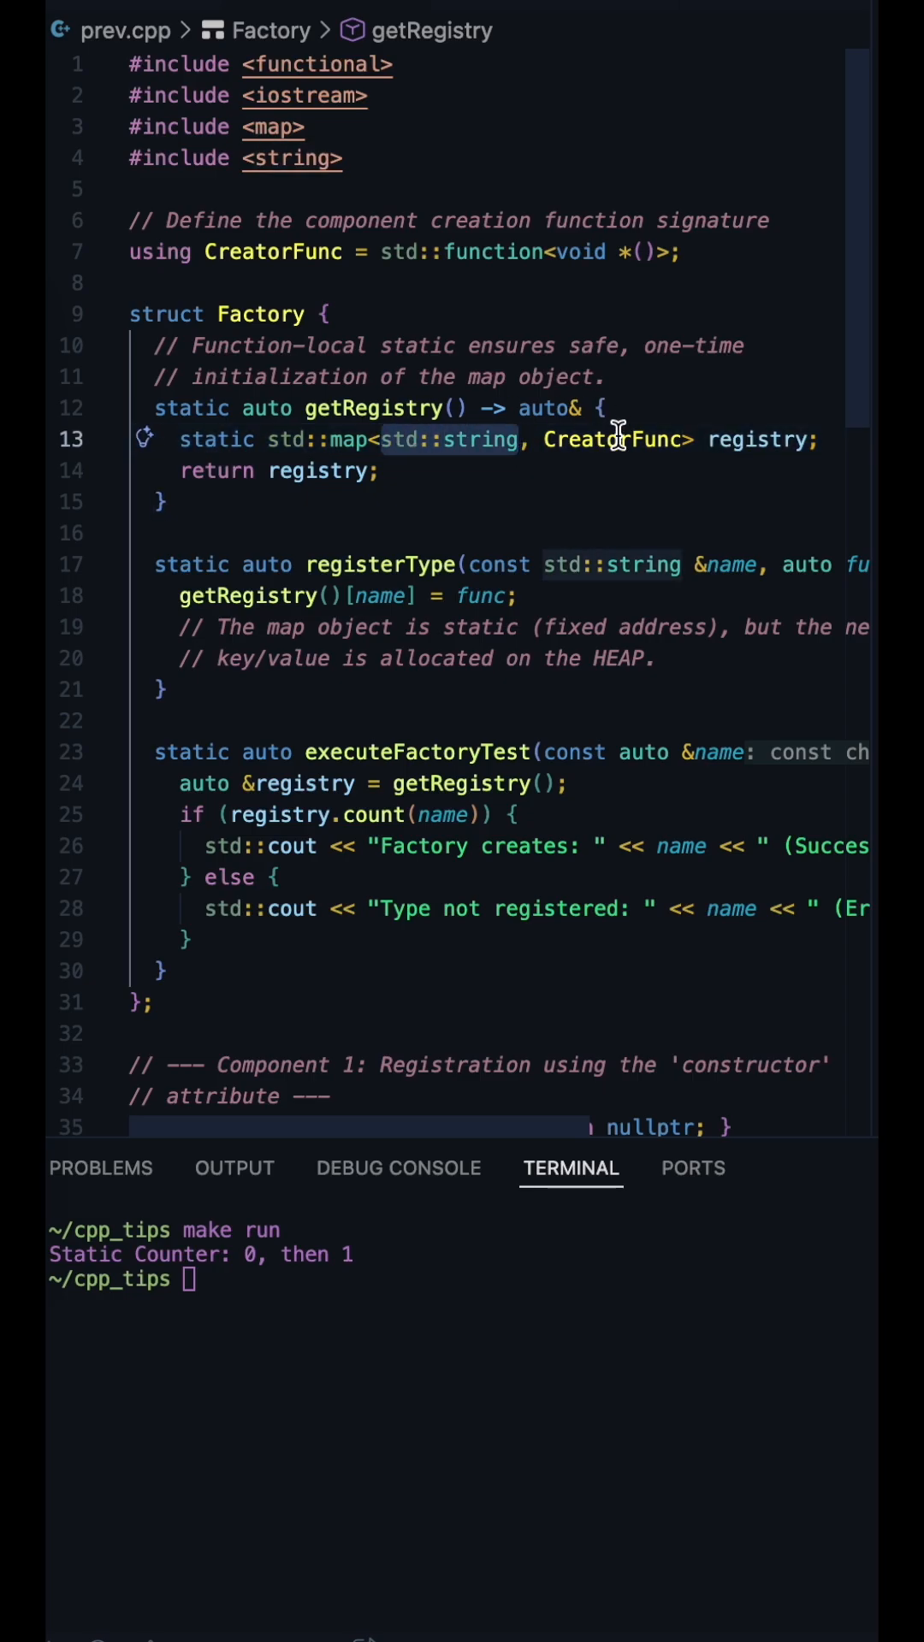
pyautogui.doubleClick(349, 440)
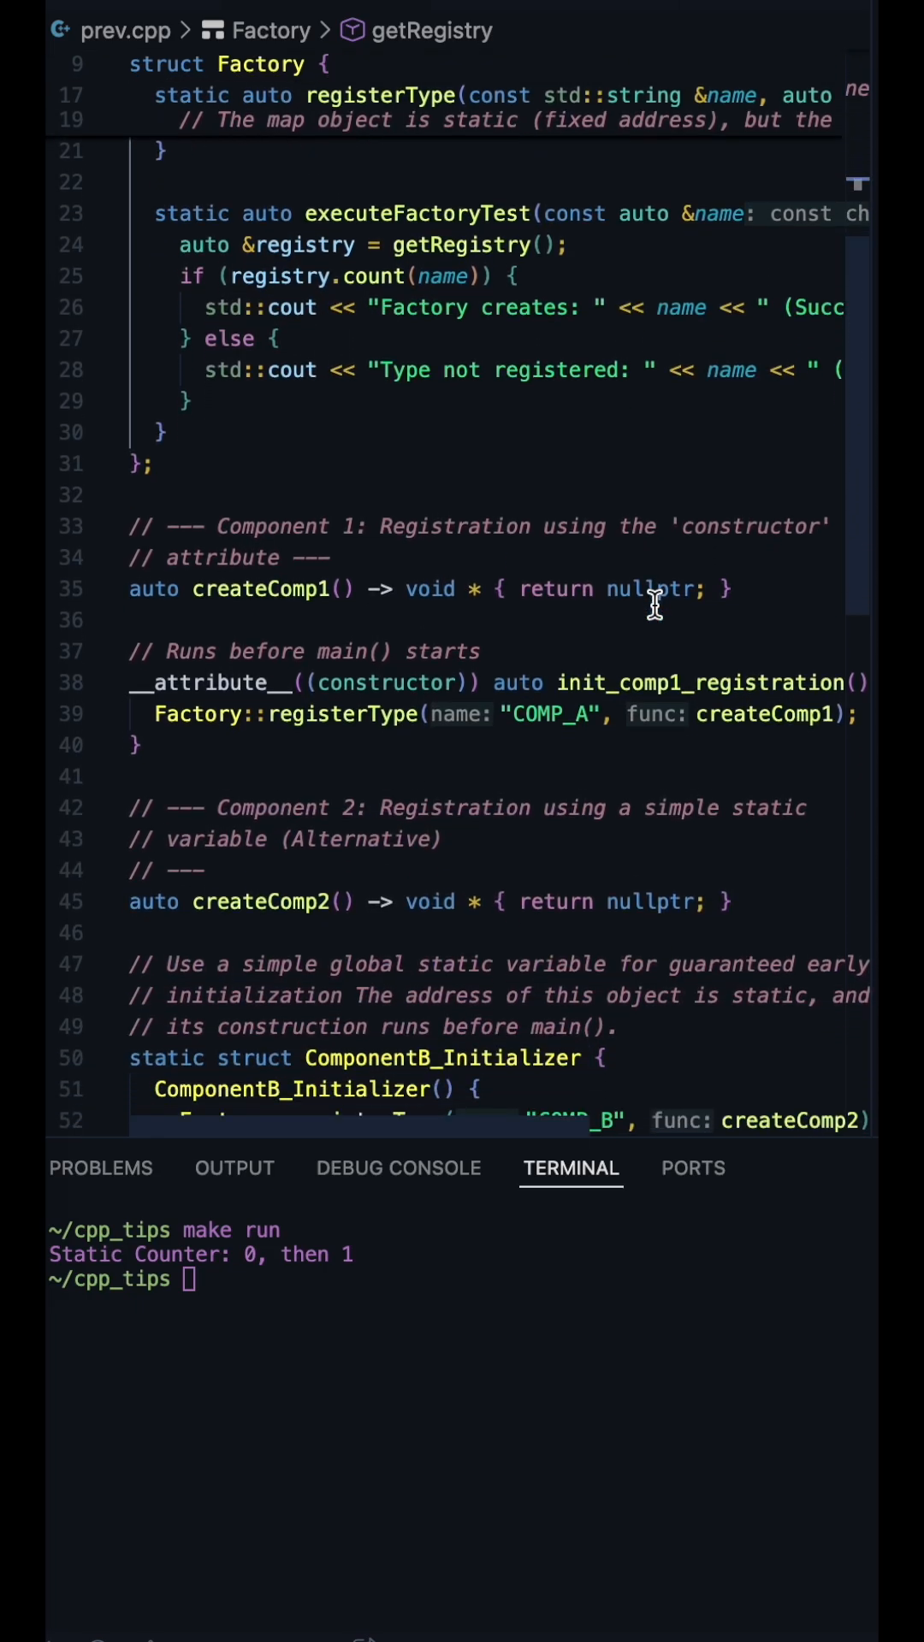
pyautogui.scroll(-3)
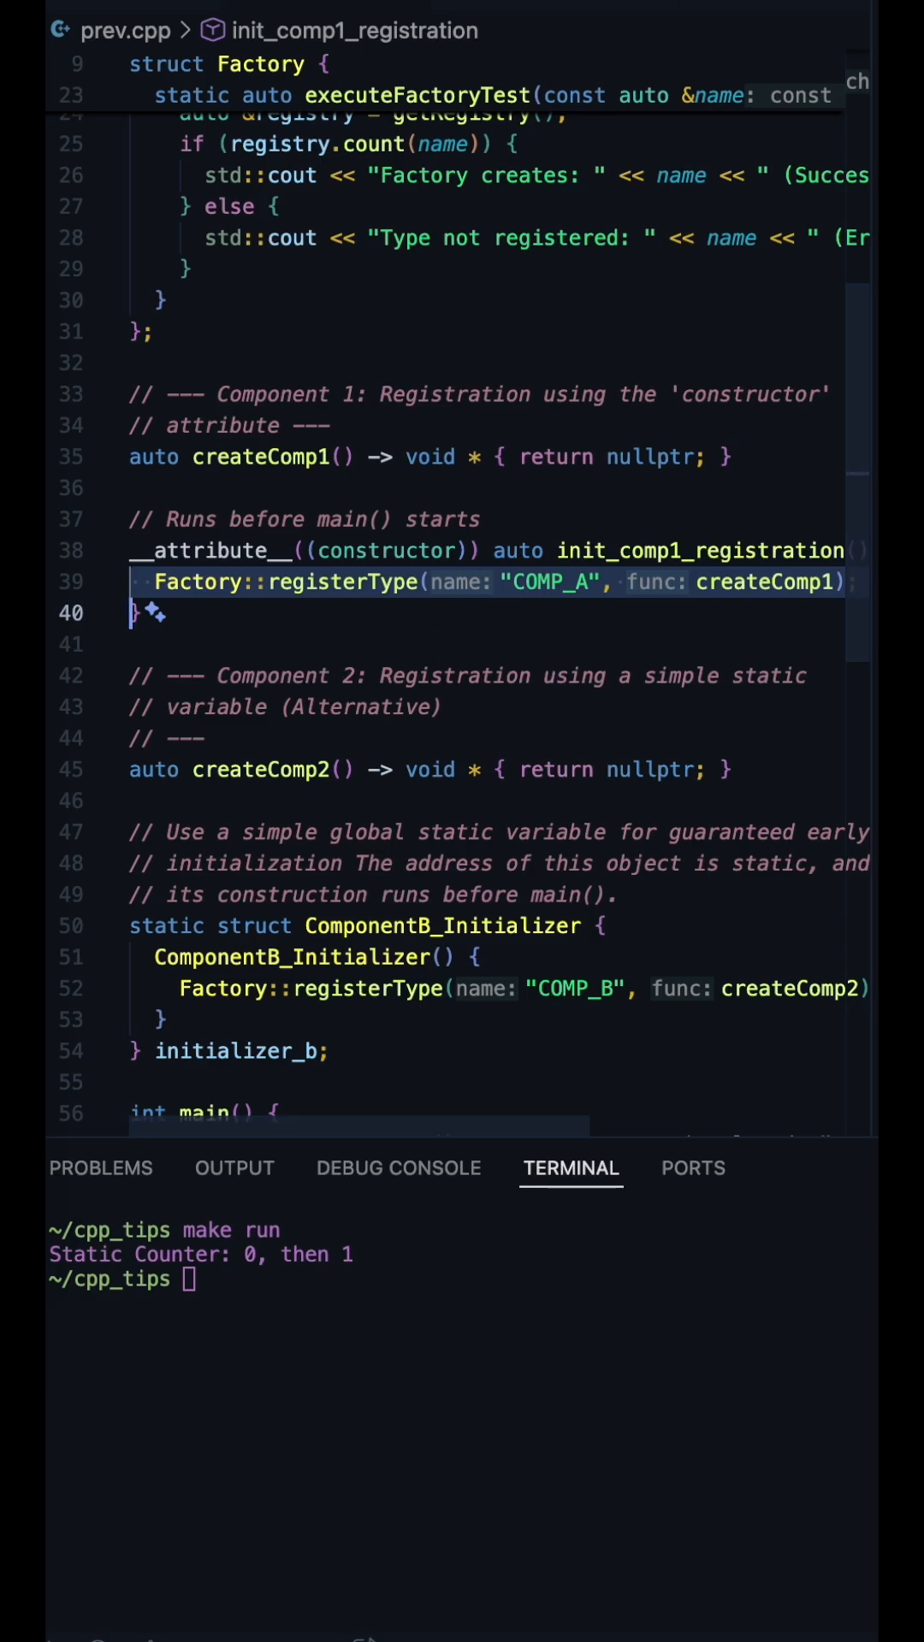
pyautogui.scroll(-3)
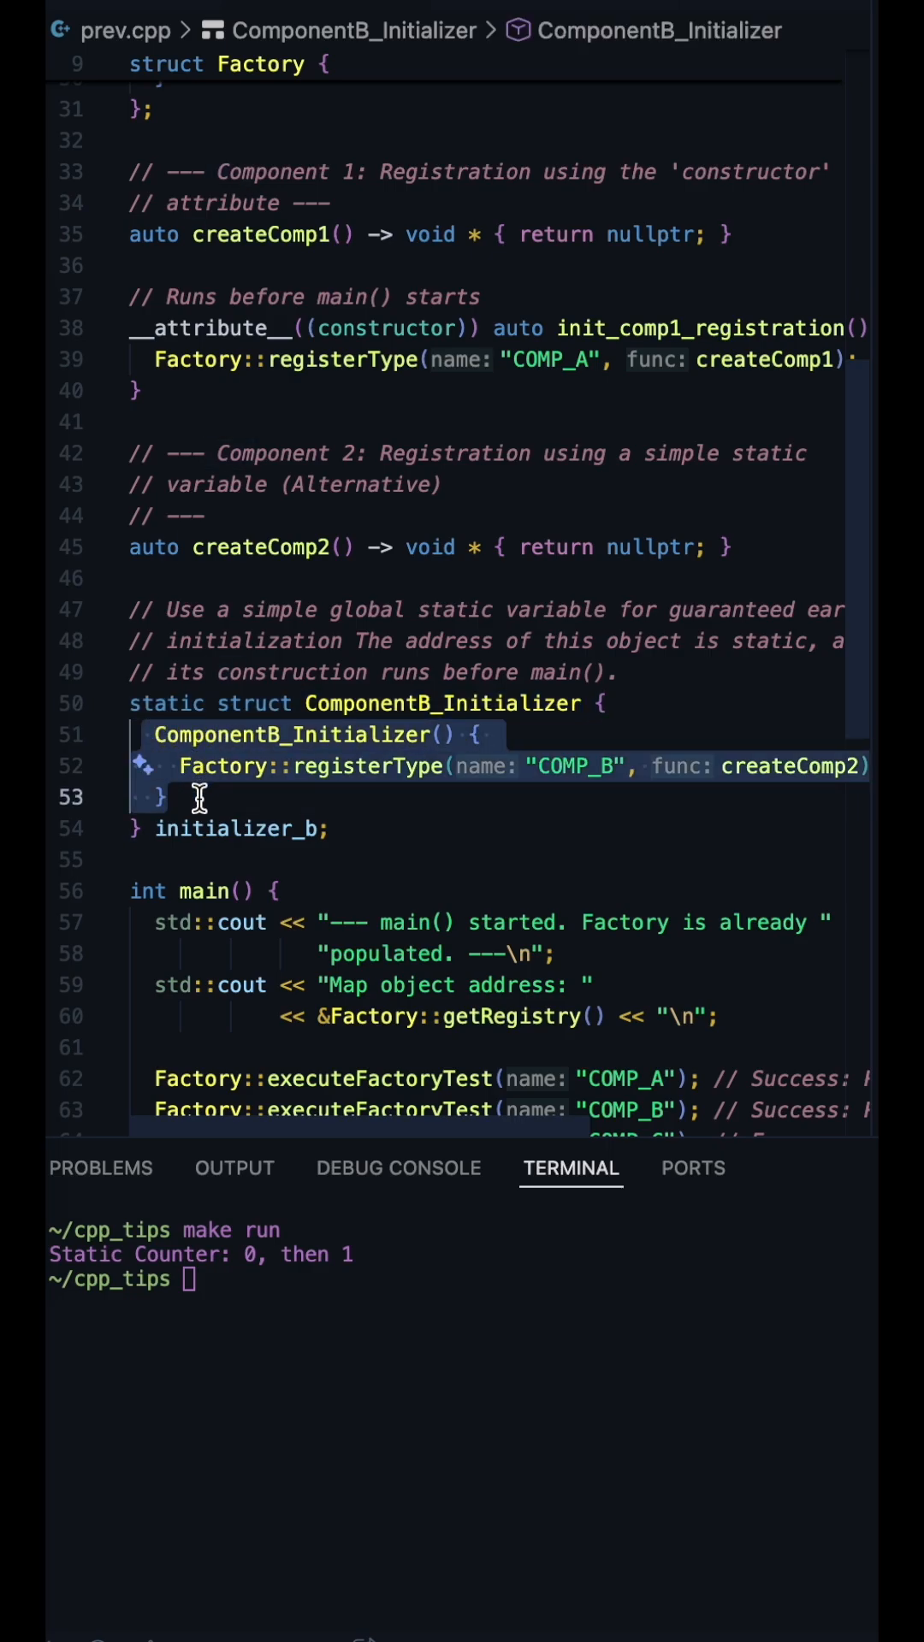
pyautogui.scroll(-3)
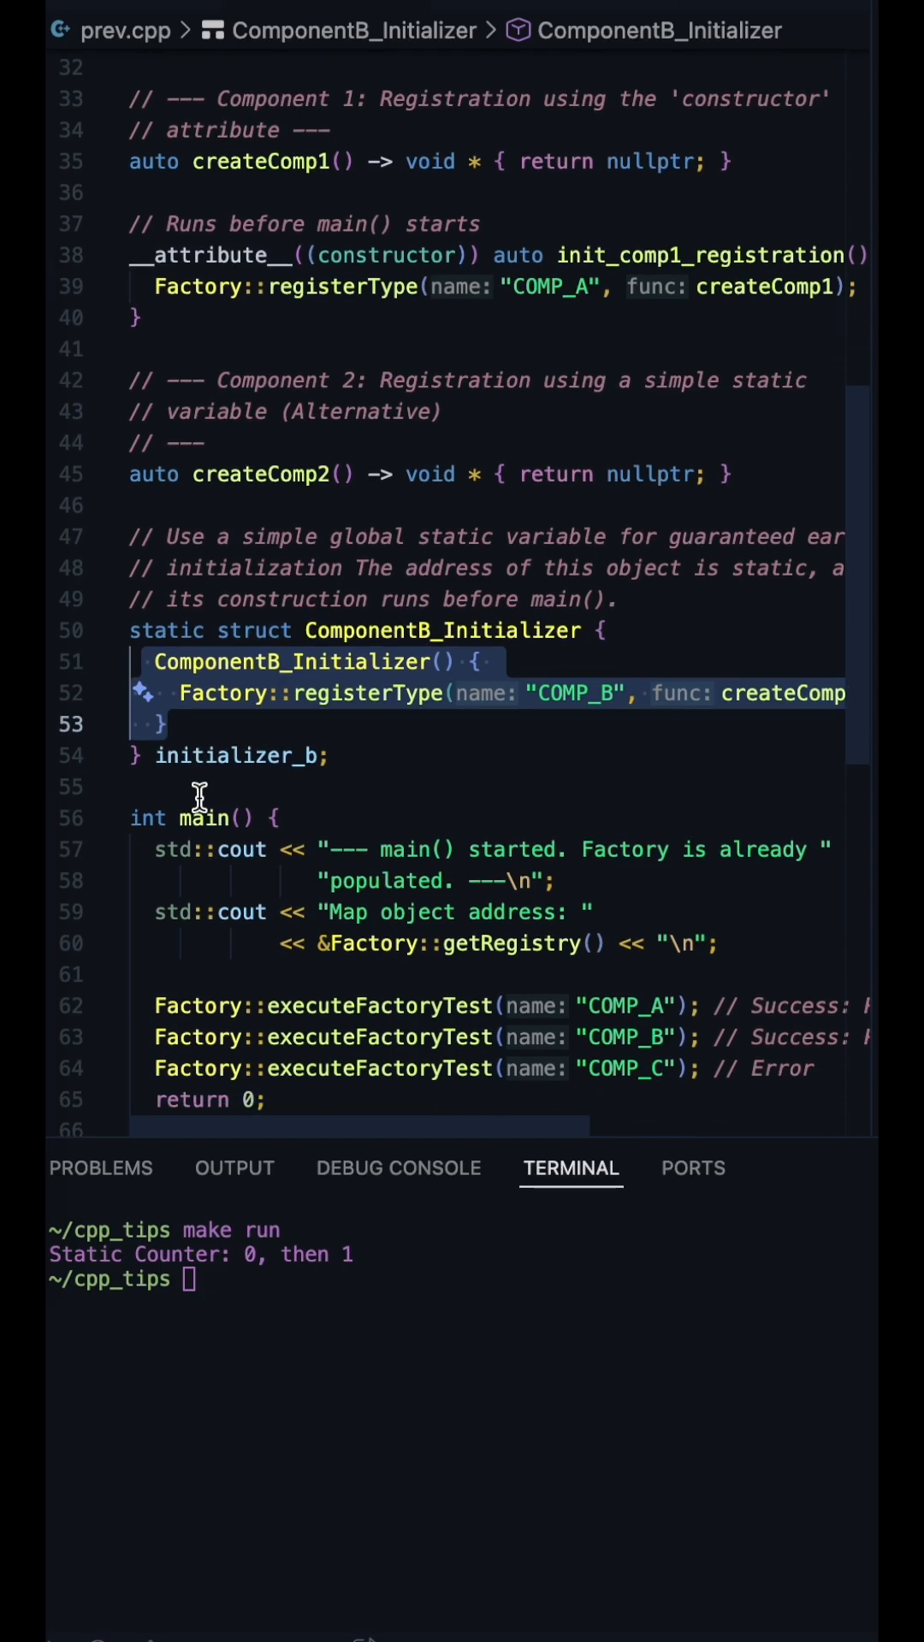
pyautogui.scroll(-3)
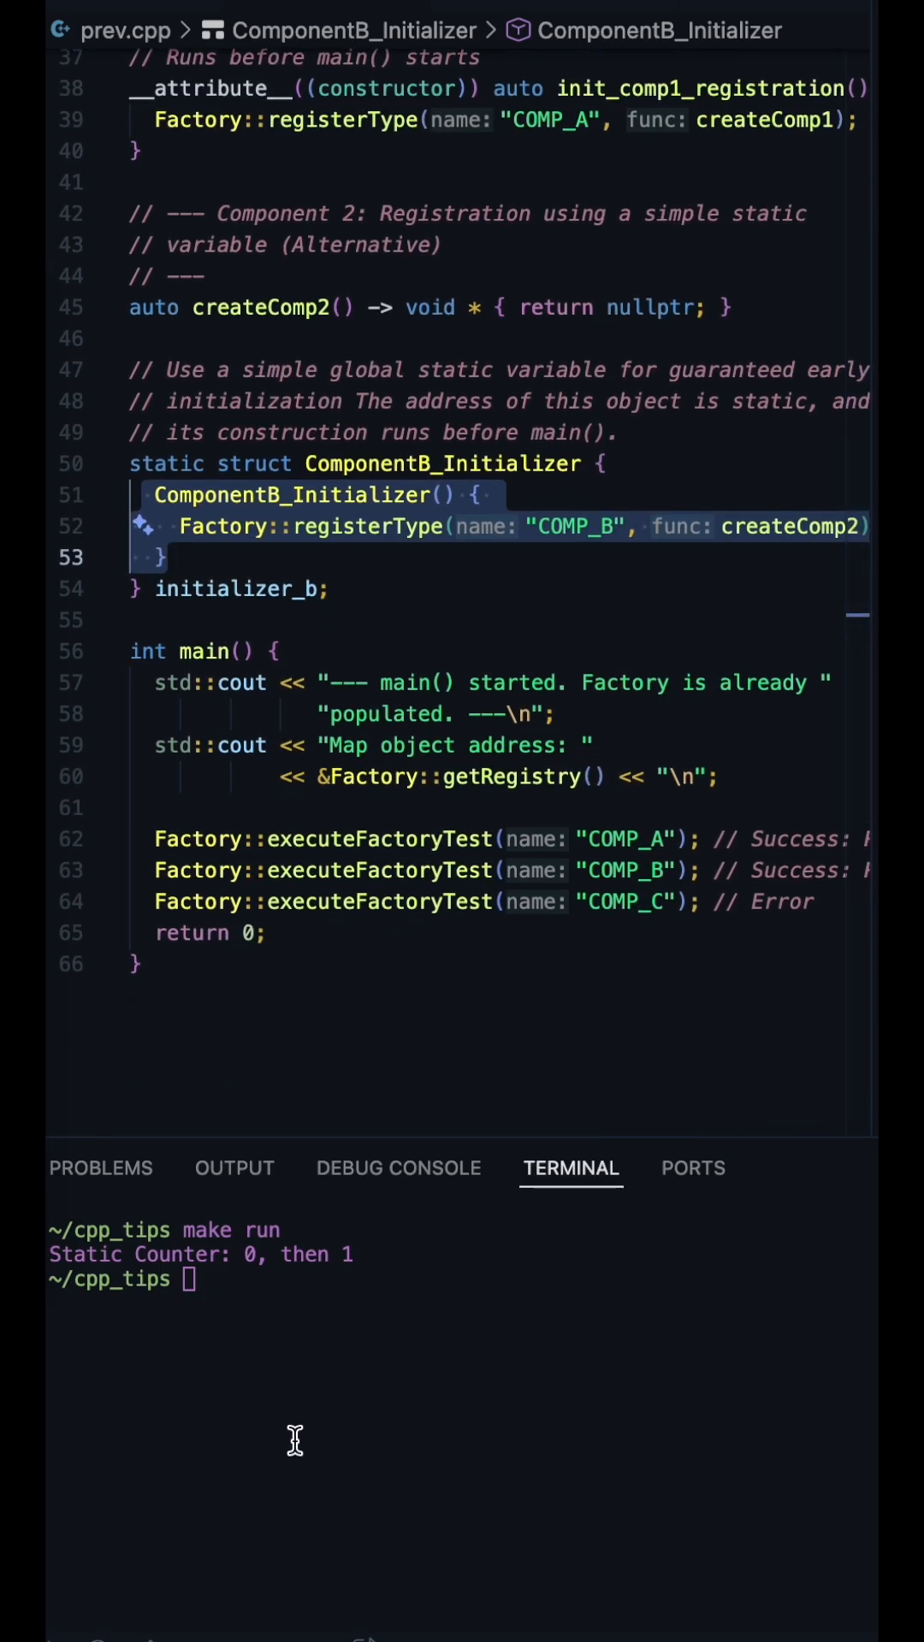